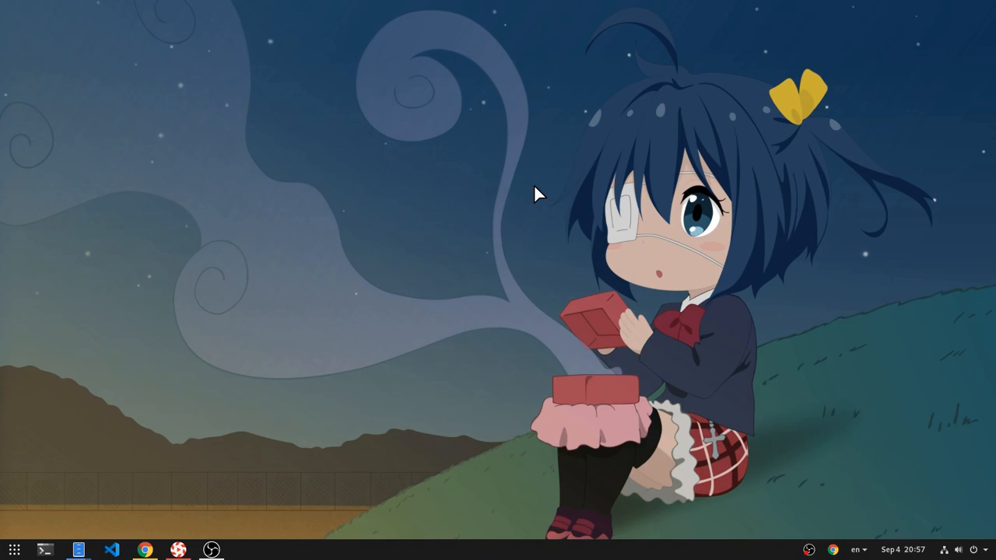
pyautogui.moveTo(520, 196)
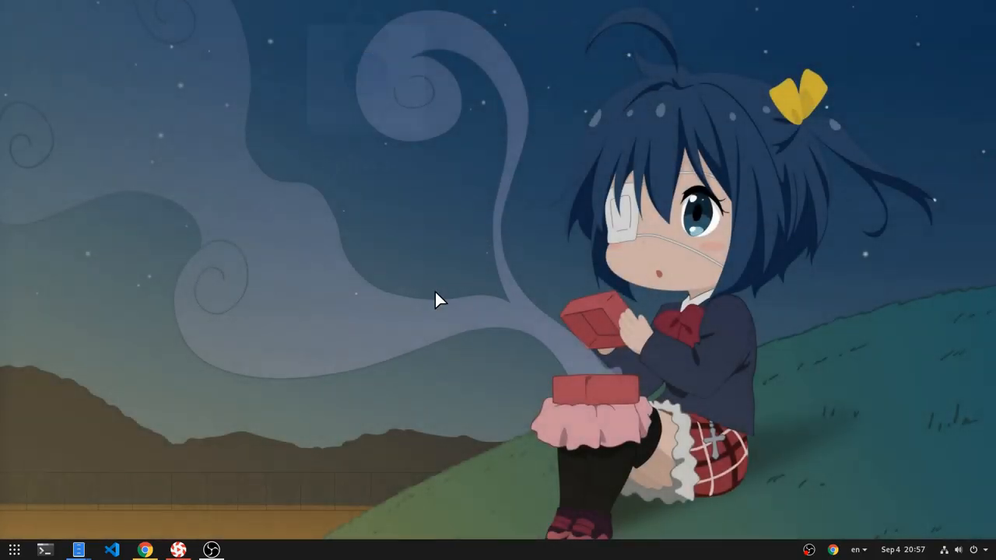
# Browse the Shell Extensions add-ons in GNOME Software, then close the window
pyautogui.click(243, 550)
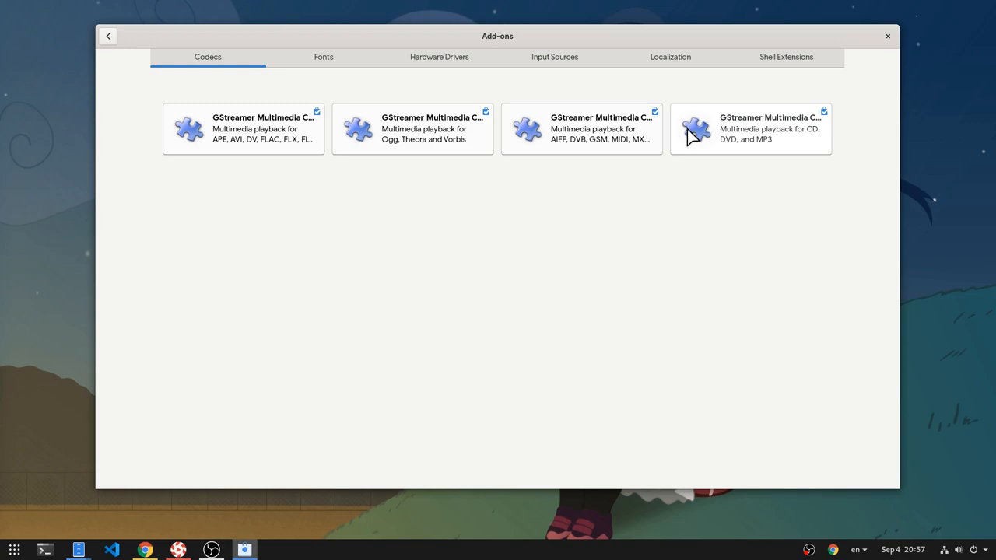
pyautogui.click(786, 56)
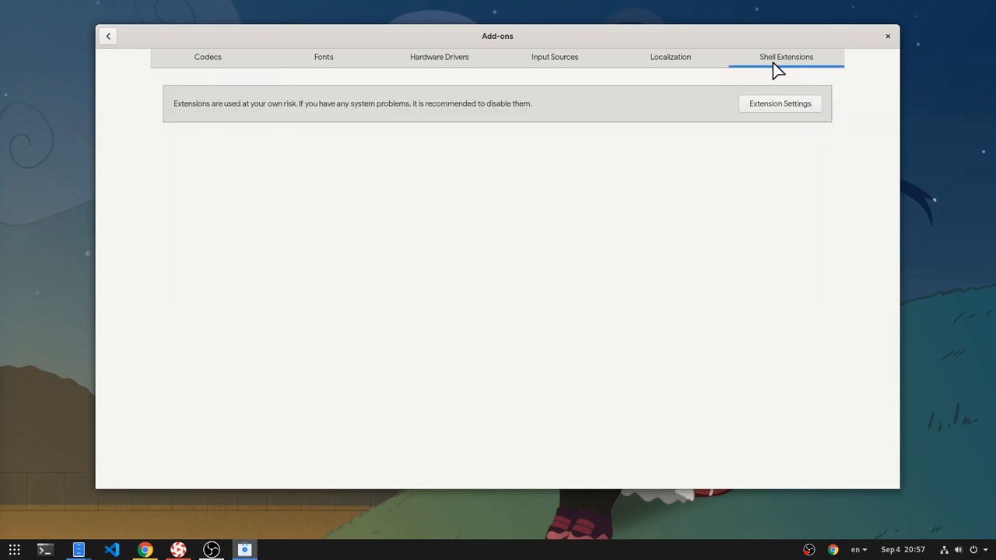
pyautogui.moveTo(409, 252)
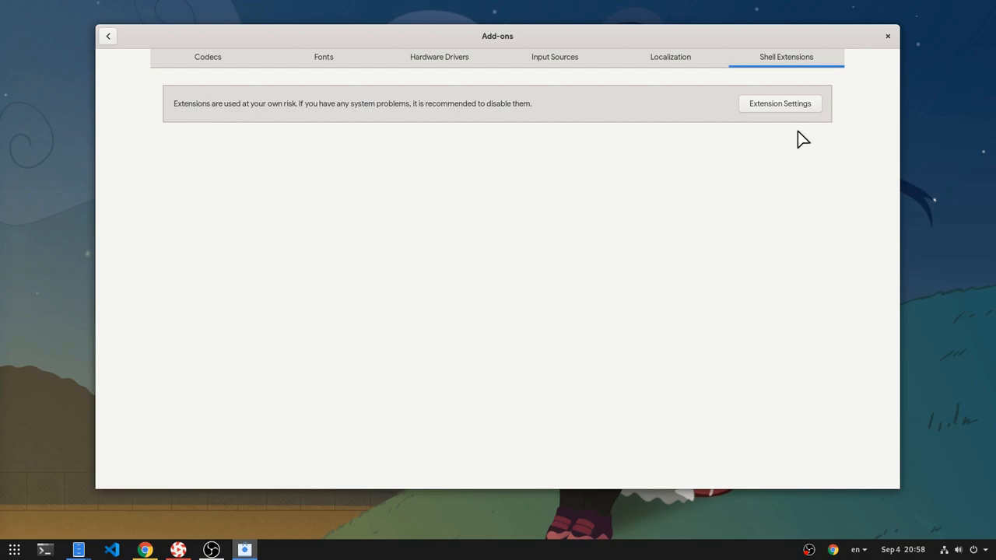
pyautogui.click(888, 36)
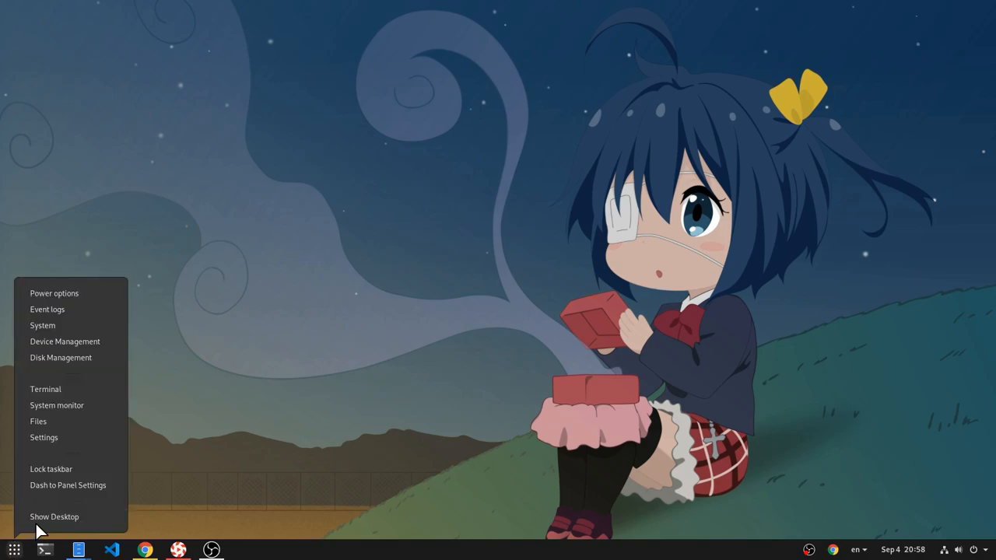
# On Dash to Panel's About page, toggle periodic update checks on and off, then run Check now
pyautogui.click(68, 484)
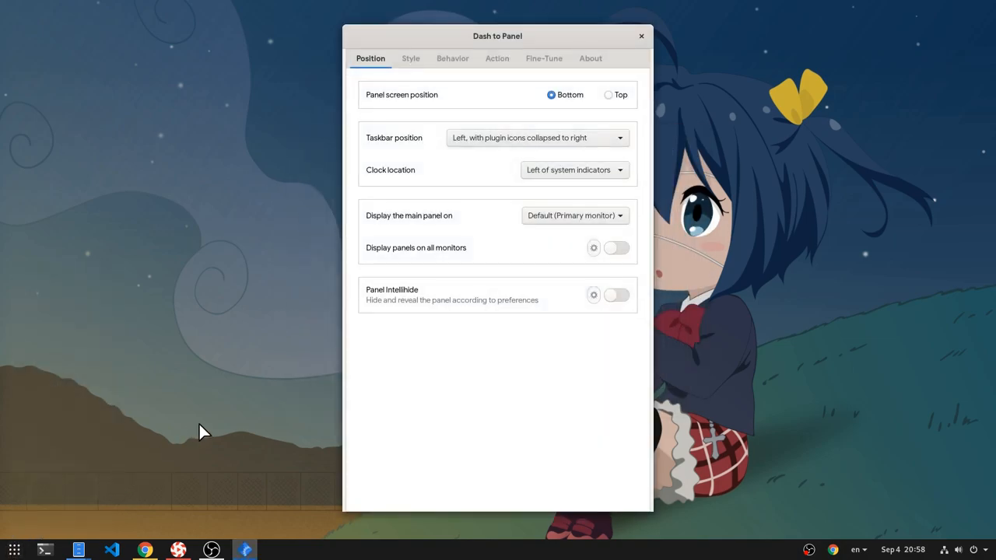
pyautogui.click(590, 58)
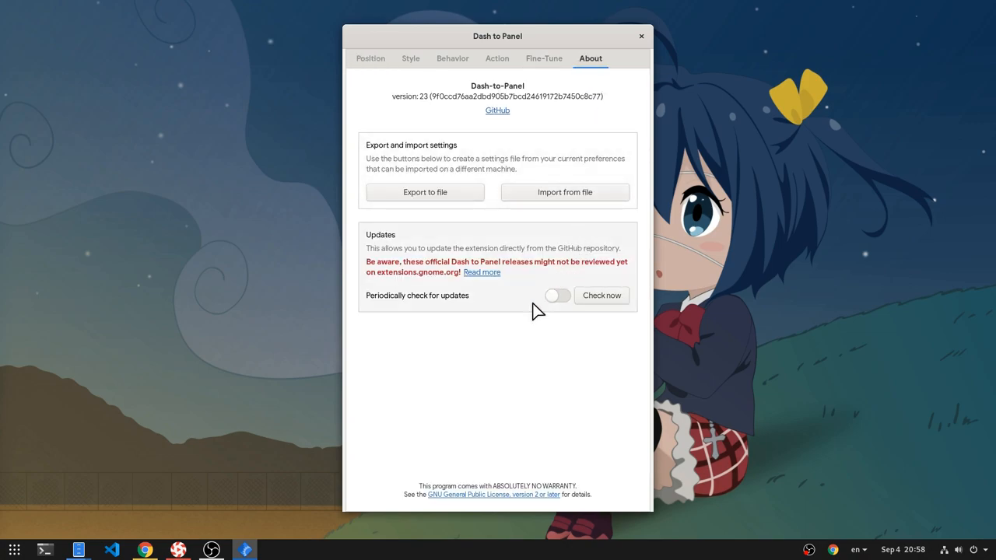
pyautogui.click(558, 295)
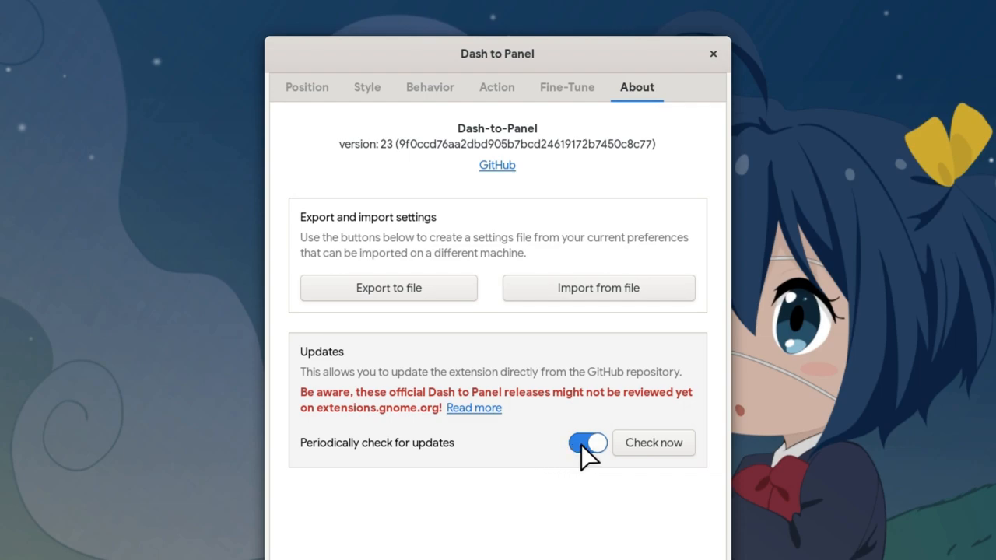
pyautogui.click(587, 443)
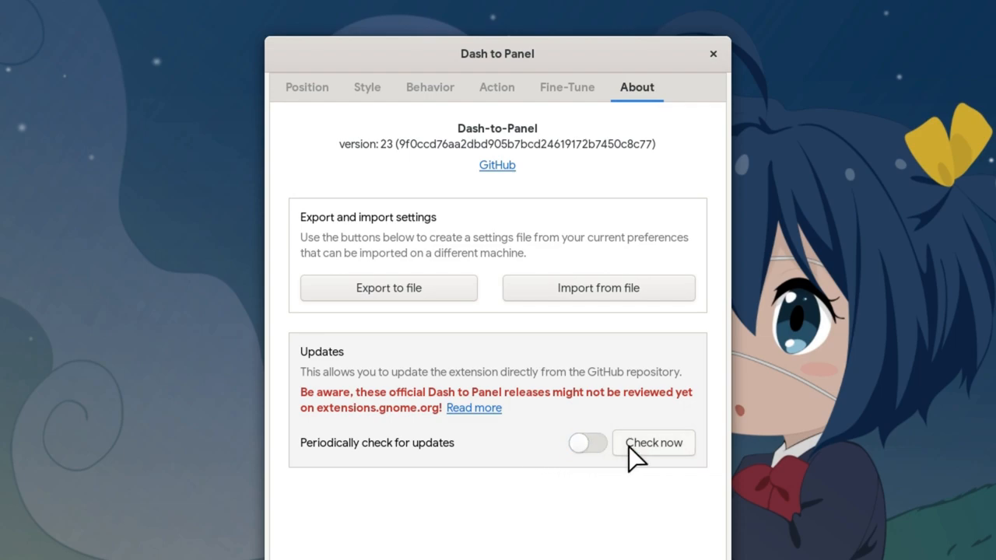
pyautogui.click(653, 442)
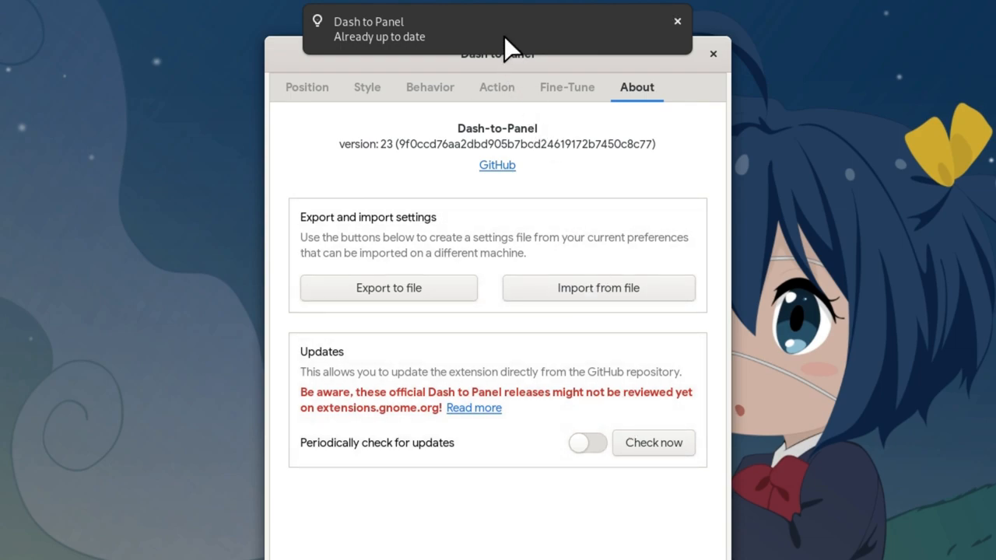
pyautogui.moveTo(583, 57)
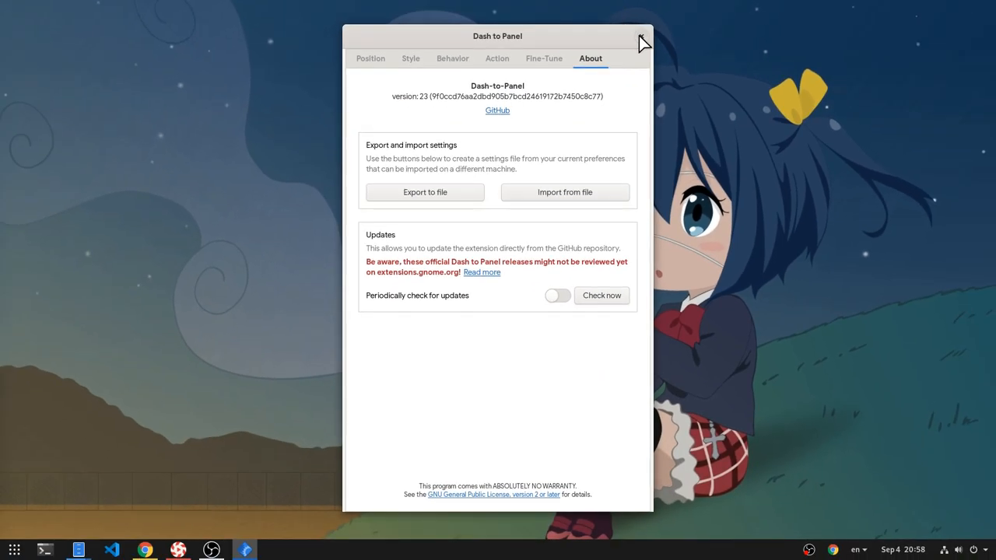
pyautogui.click(642, 42)
pyautogui.write('cd')
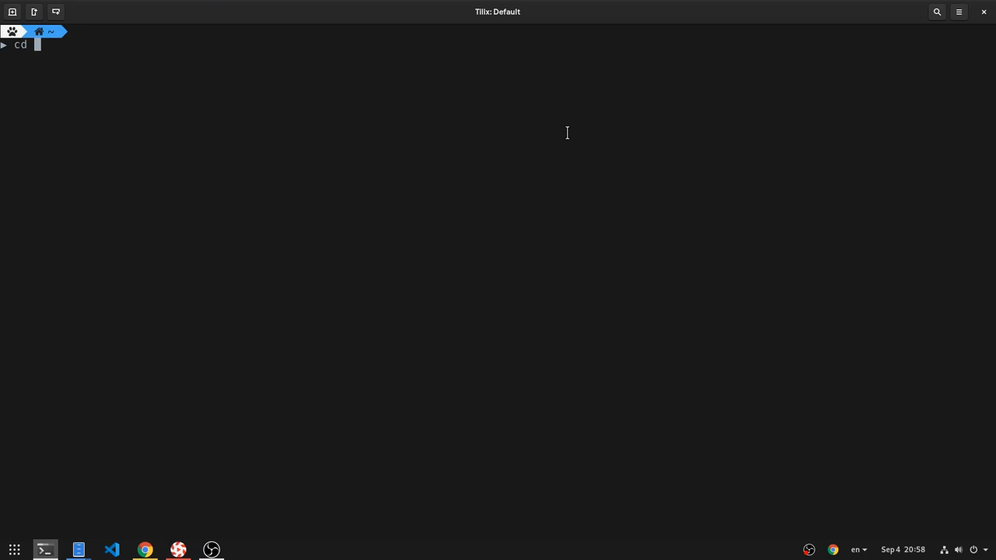
# In Tilix, cd into Git/Extensions/dash-to-panel and git checkout commit d844d02
pyautogui.write('Git/Extensions/das')
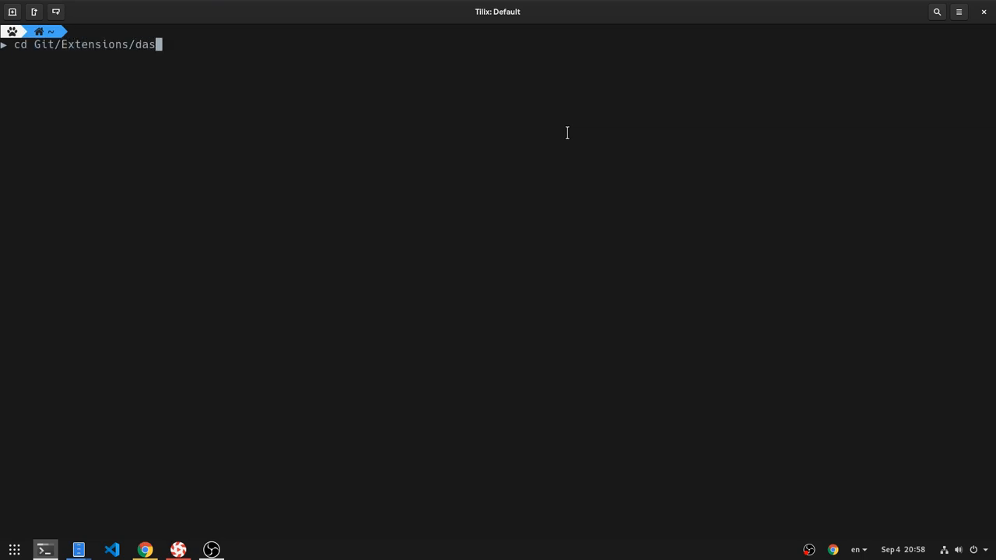
pyautogui.press('Tab')
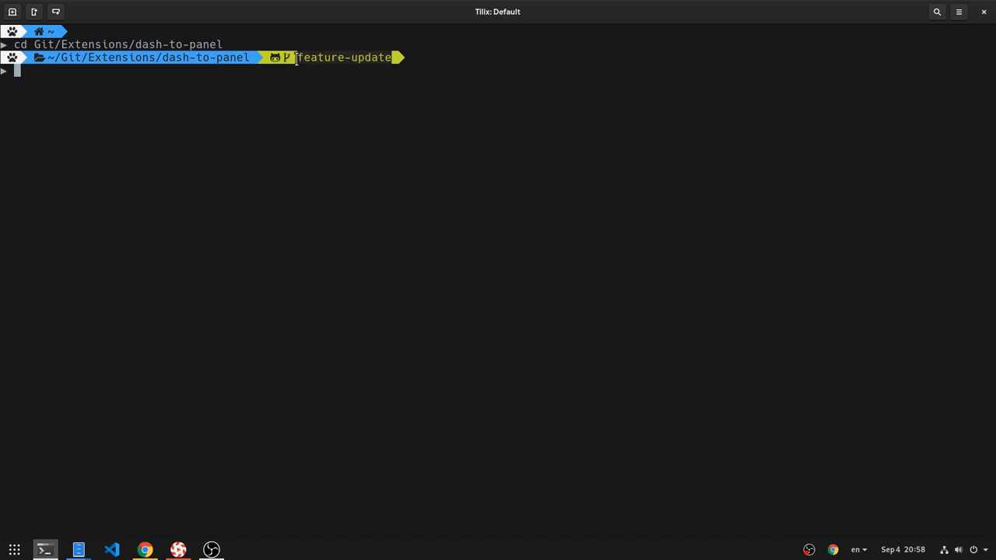
pyautogui.write('git log -n 5')
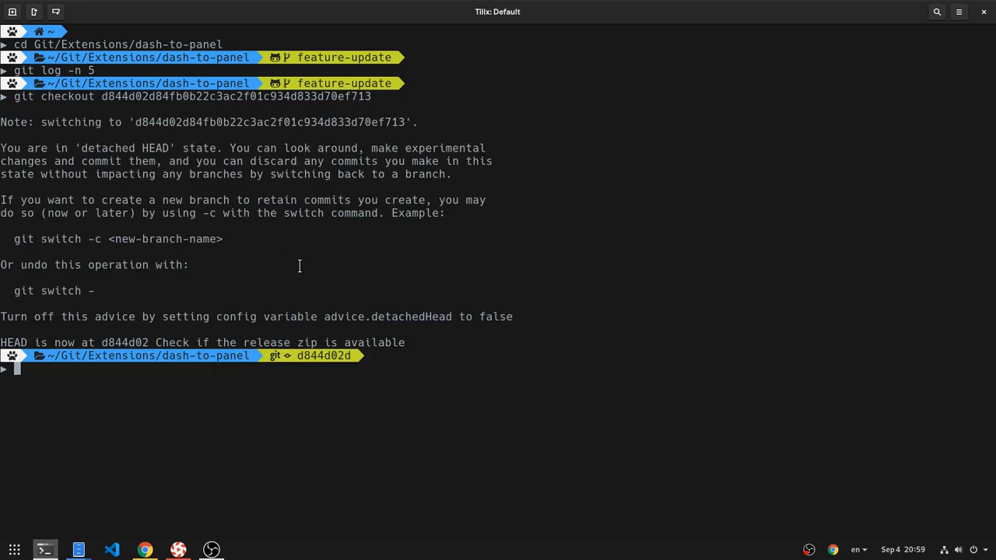
pyautogui.rightClick(13, 550)
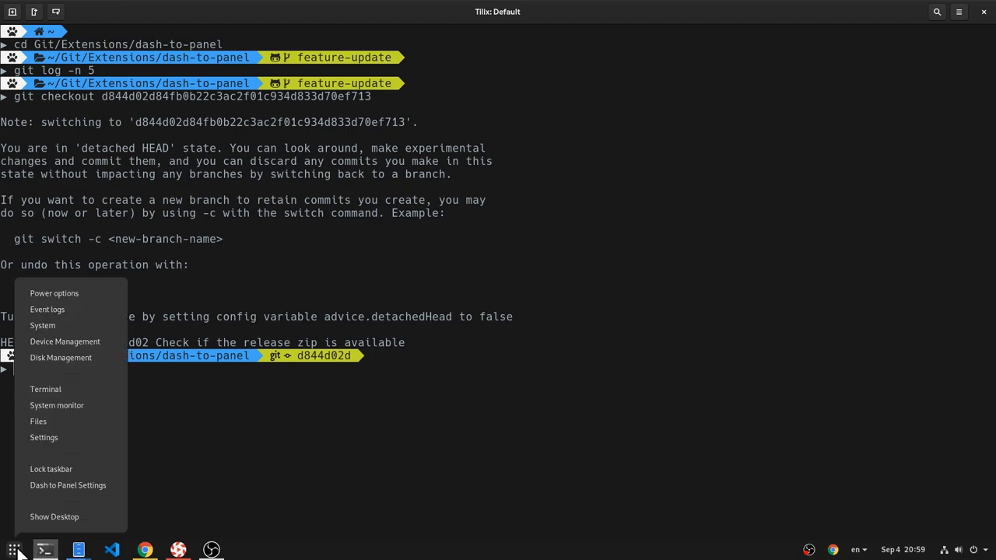
# Reopen Dash to Panel Settings' About page and check for updates again
pyautogui.click(67, 485)
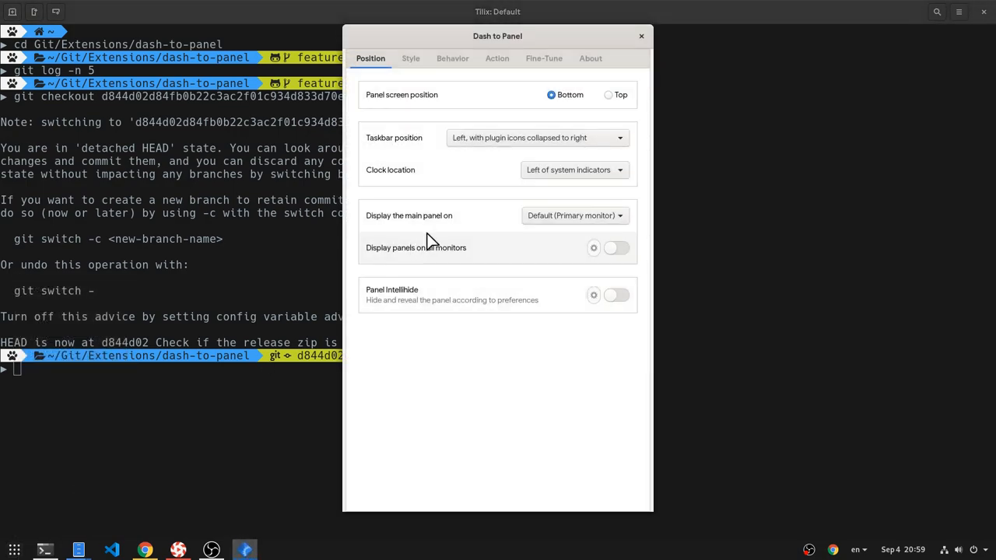
pyautogui.click(590, 58)
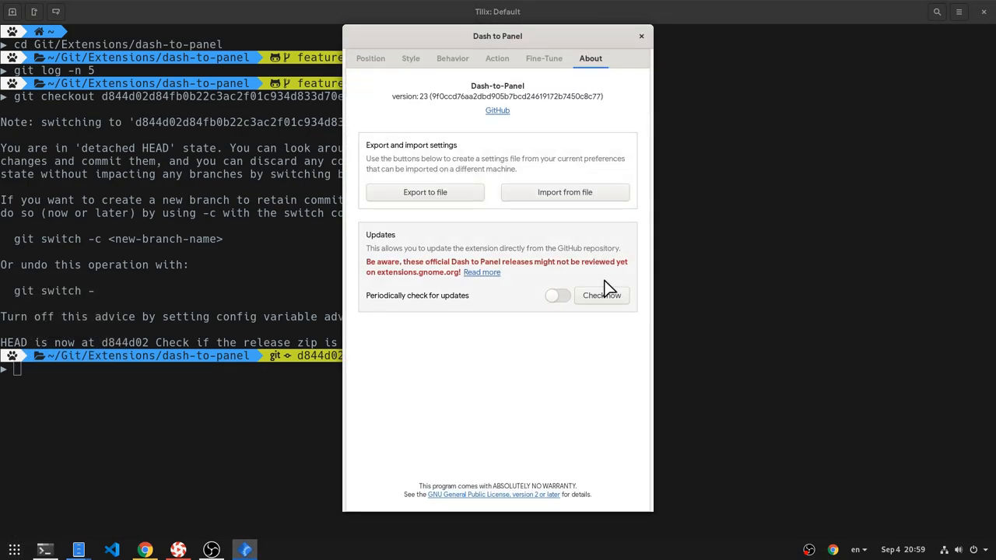
pyautogui.click(601, 295)
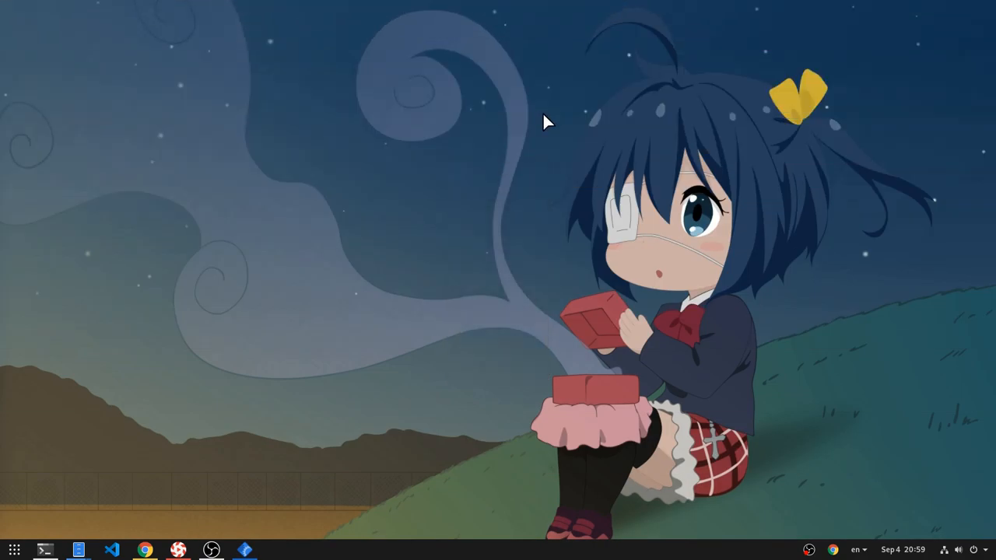
pyautogui.moveTo(451, 275)
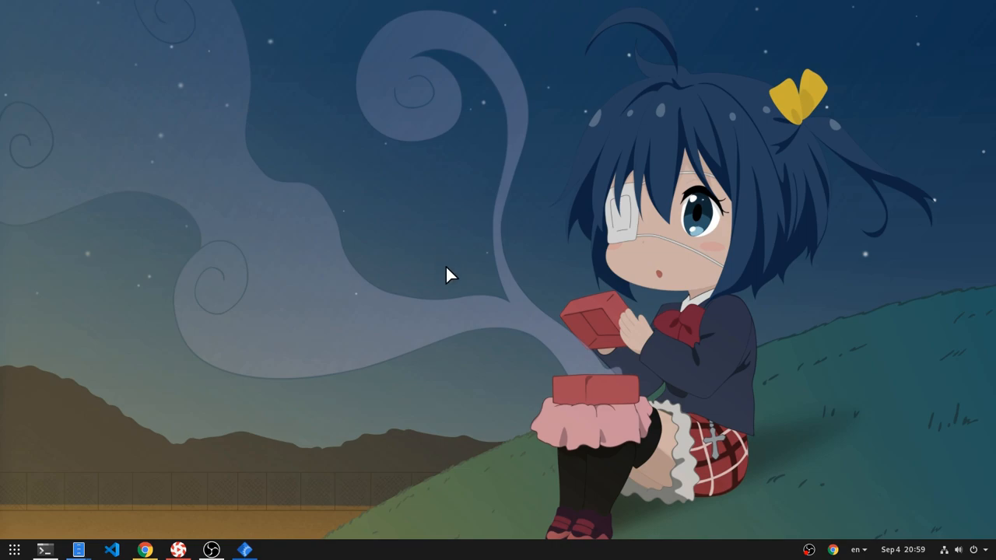
pyautogui.moveTo(502, 350)
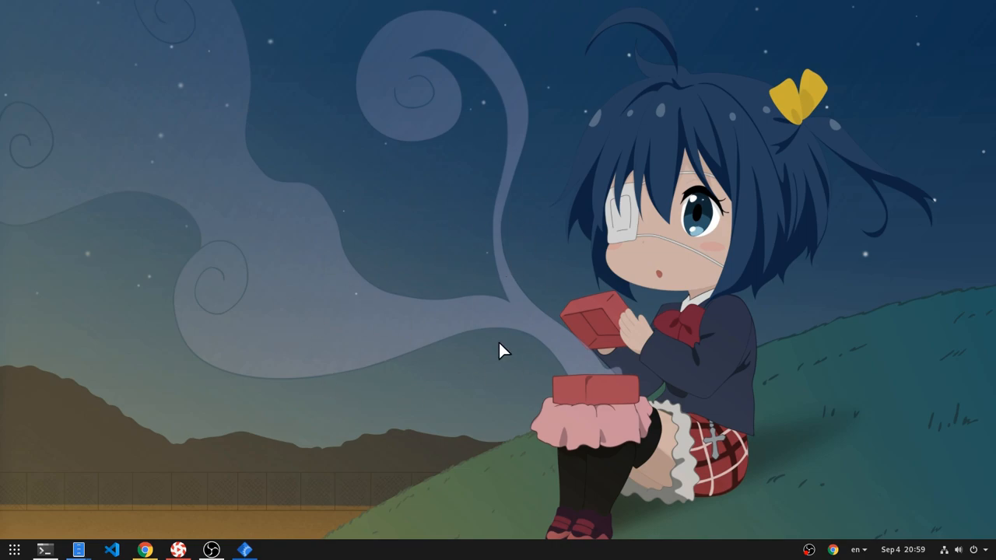
pyautogui.moveTo(389, 348)
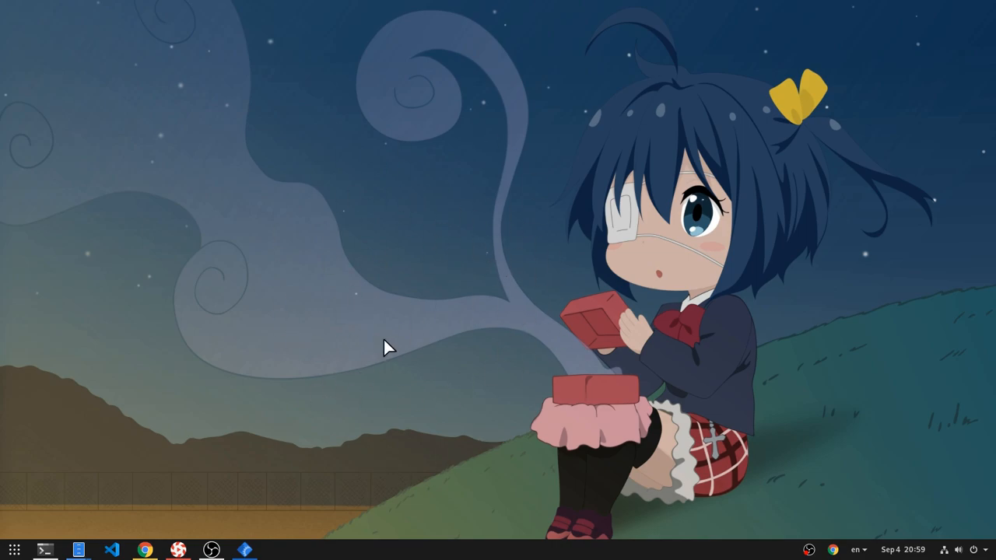
pyautogui.moveTo(437, 333)
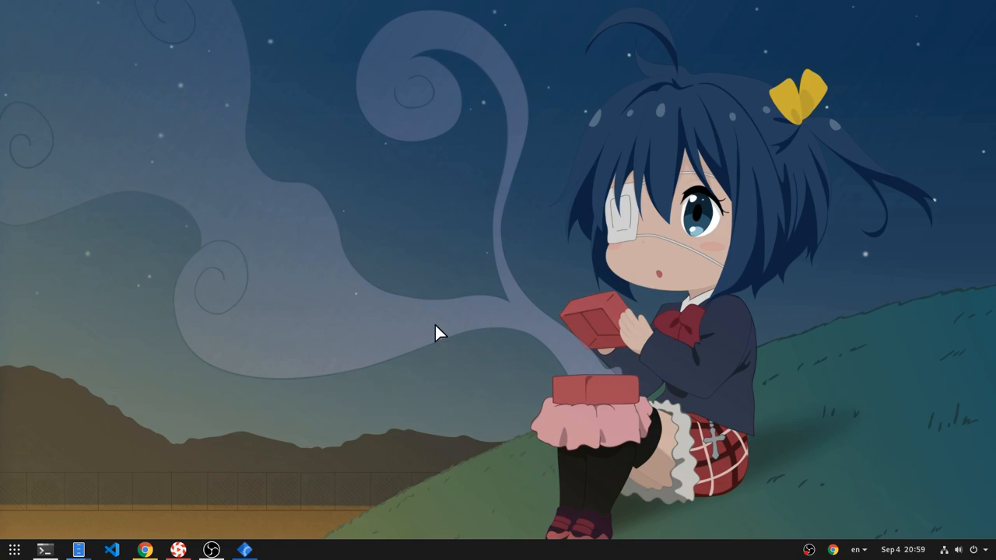
pyautogui.moveTo(311, 374)
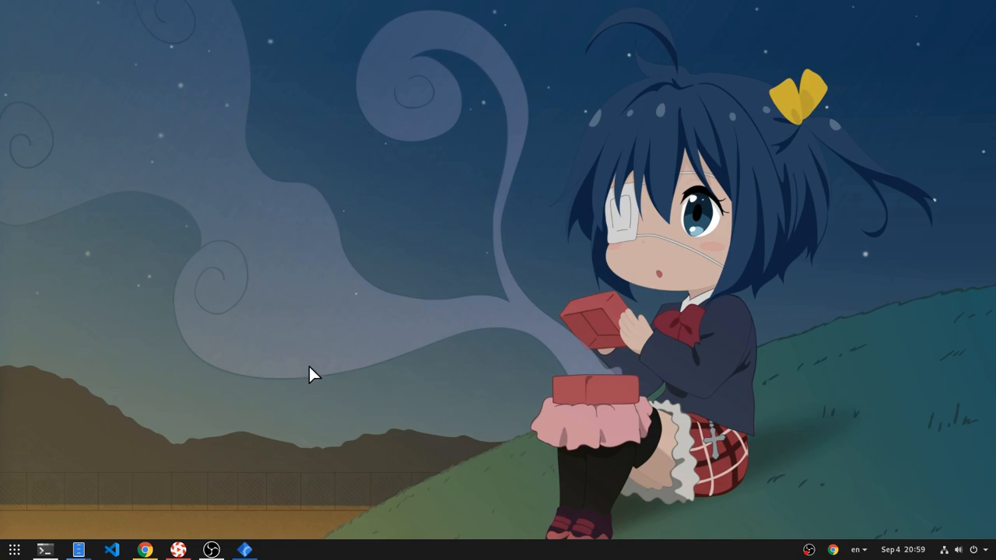